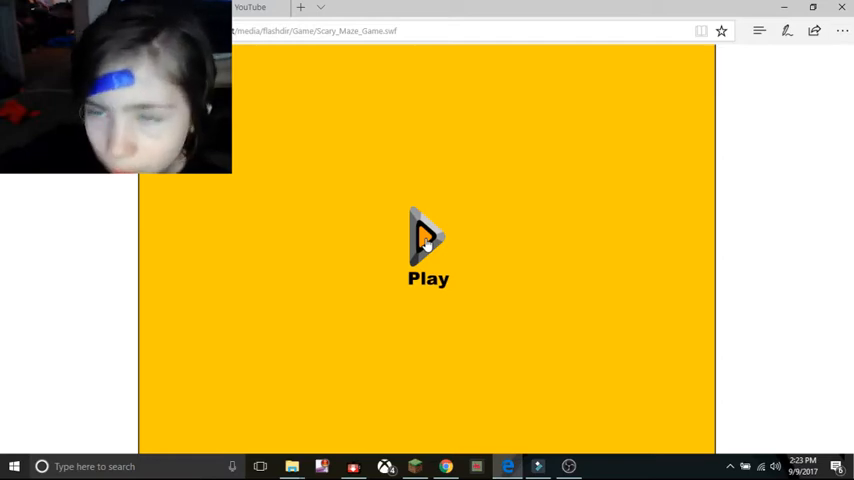
- Start the game from the loading screen and dismiss the instructions to enter Challenge 1
{"action": "left_click", "coordinate": [426, 240]}
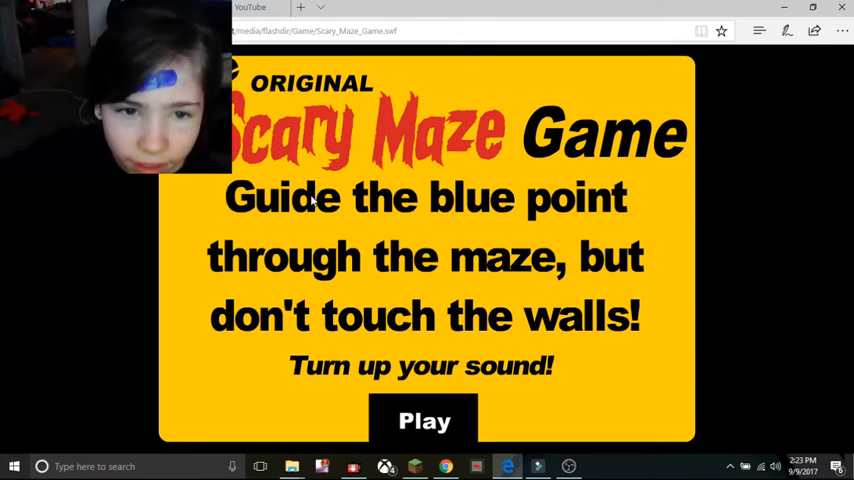
{"action": "mouse_move", "coordinate": [207, 252]}
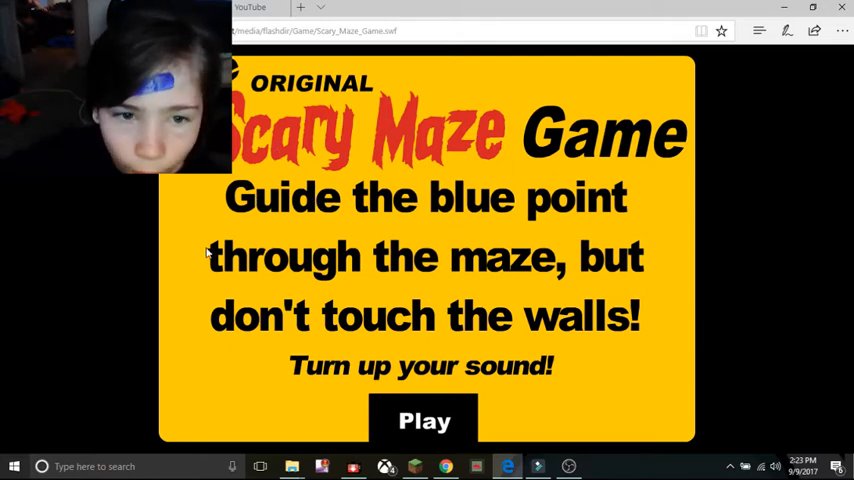
{"action": "mouse_move", "coordinate": [632, 360]}
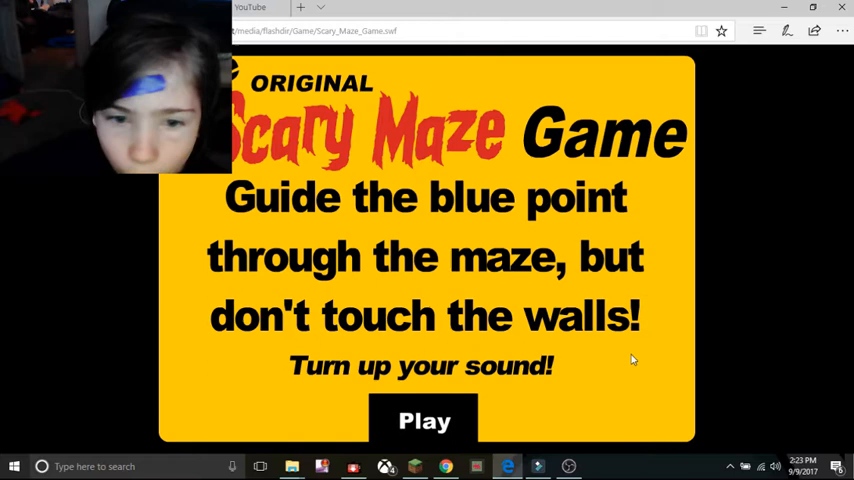
{"action": "mouse_move", "coordinate": [337, 390]}
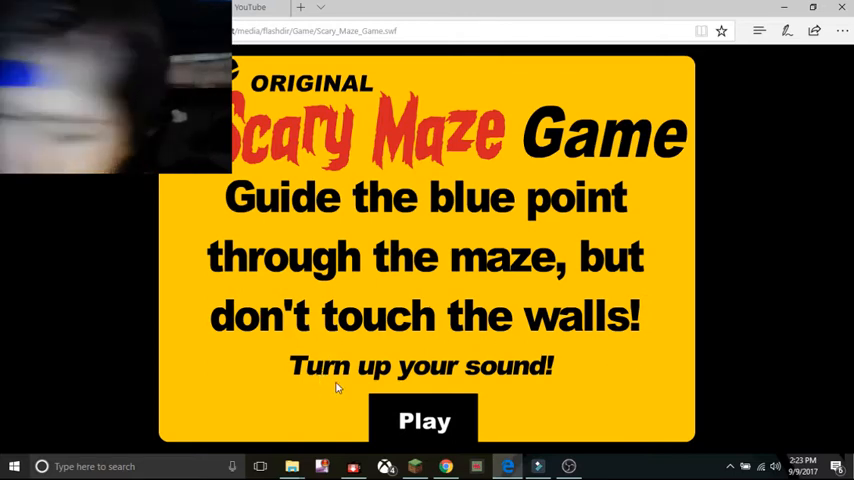
{"action": "left_click", "coordinate": [423, 420]}
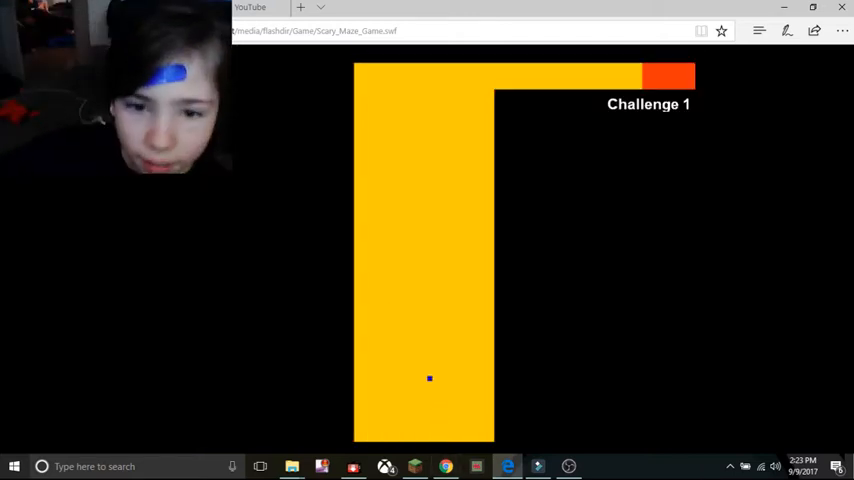
{"action": "mouse_move", "coordinate": [441, 136]}
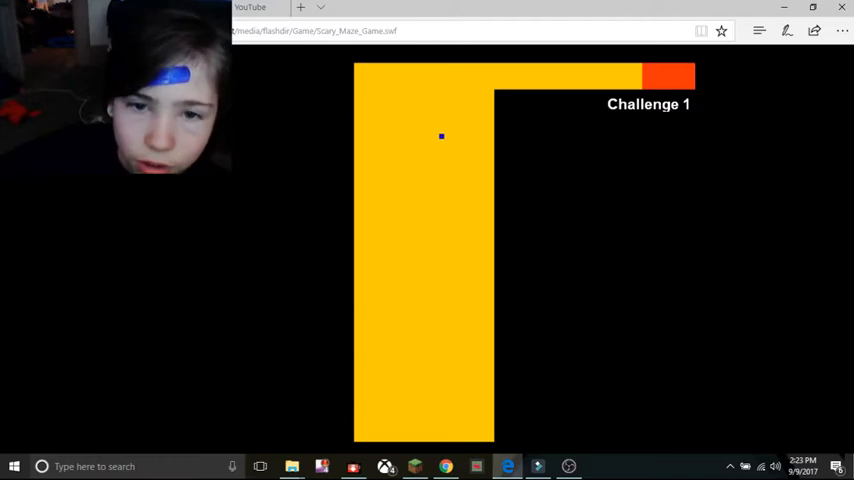
{"action": "mouse_move", "coordinate": [564, 78]}
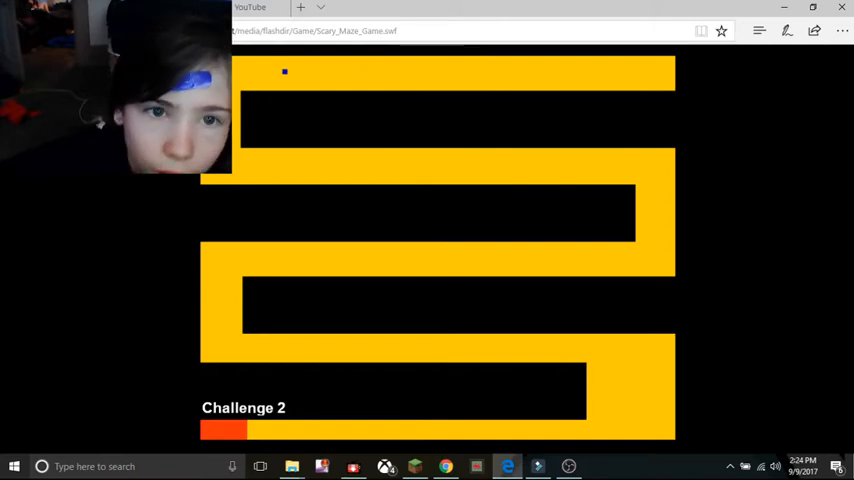
{"action": "mouse_move", "coordinate": [367, 171]}
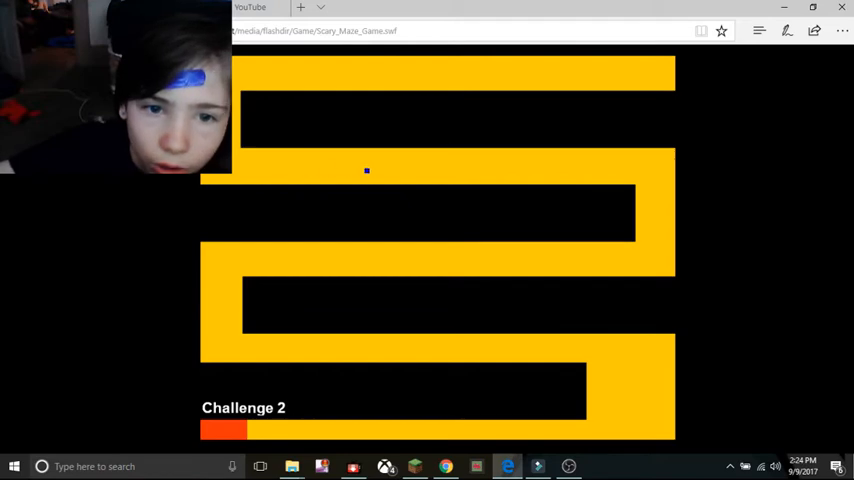
{"action": "mouse_move", "coordinate": [644, 172]}
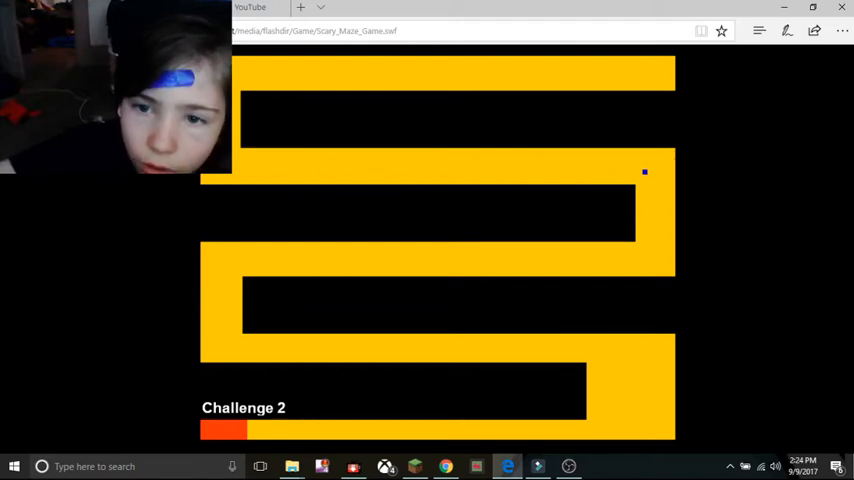
{"action": "mouse_move", "coordinate": [625, 260]}
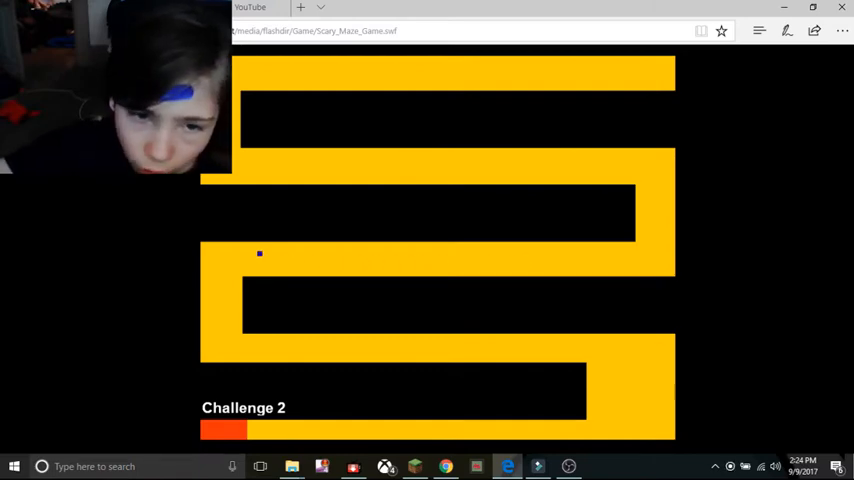
{"action": "mouse_move", "coordinate": [306, 351]}
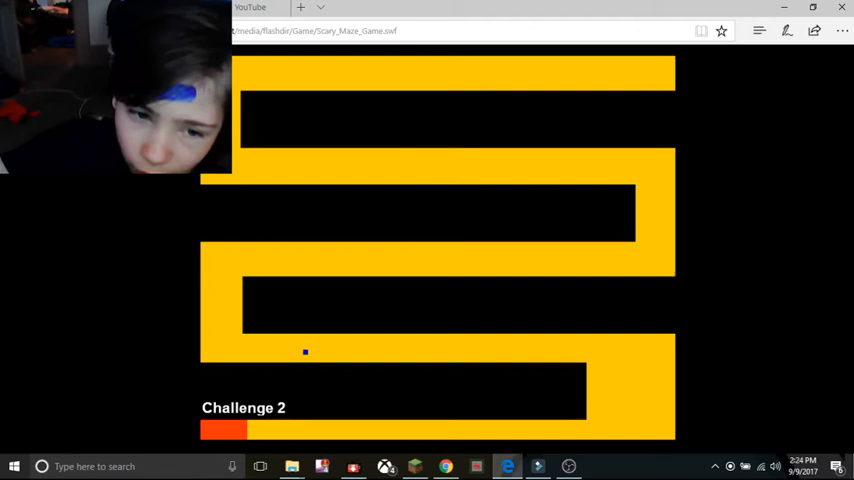
{"action": "mouse_move", "coordinate": [547, 429]}
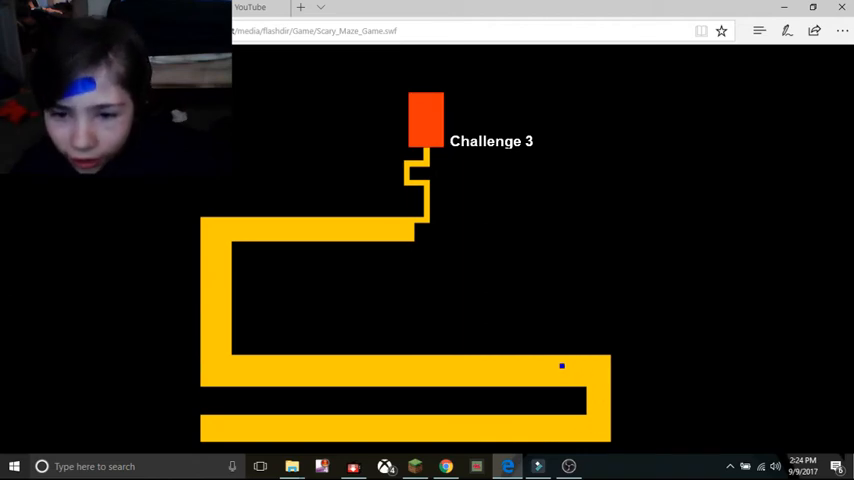
{"action": "mouse_move", "coordinate": [498, 366]}
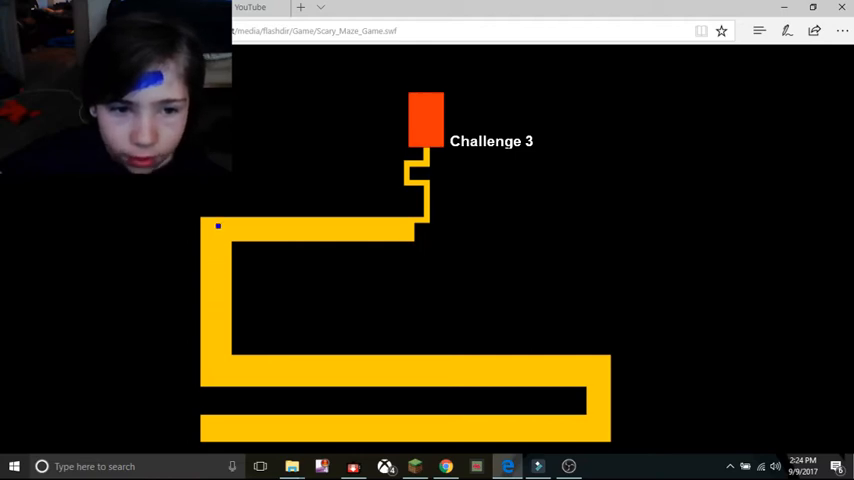
{"action": "mouse_move", "coordinate": [385, 232]}
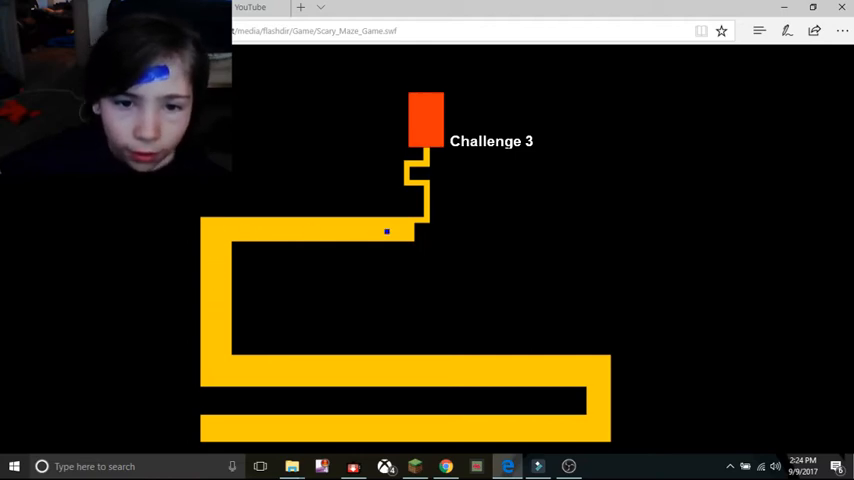